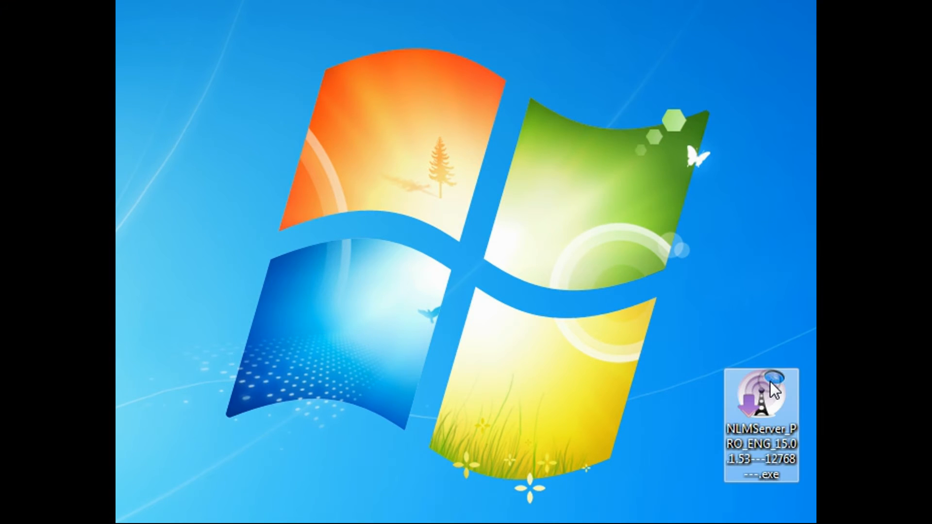
Step: Launch the NLM Server 2015 installer and accept the default installation folder
double_click(762, 395)
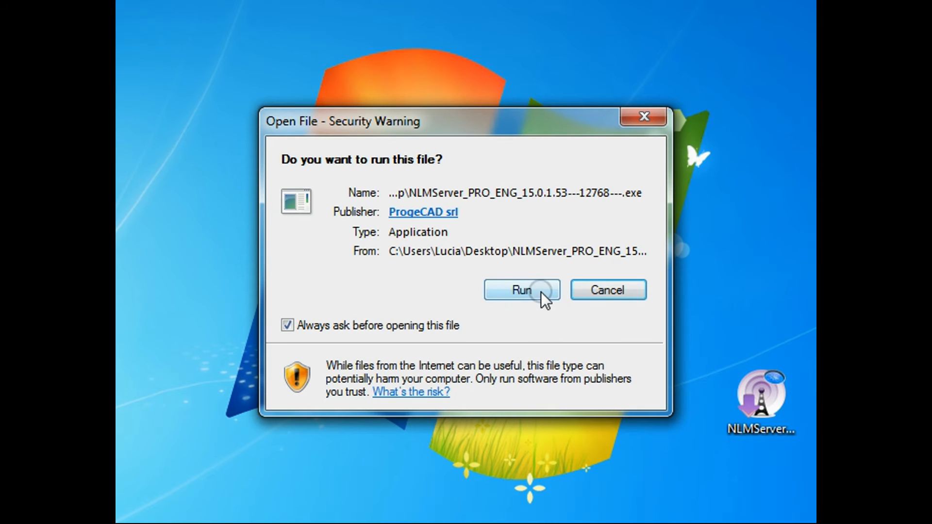
left_click(522, 290)
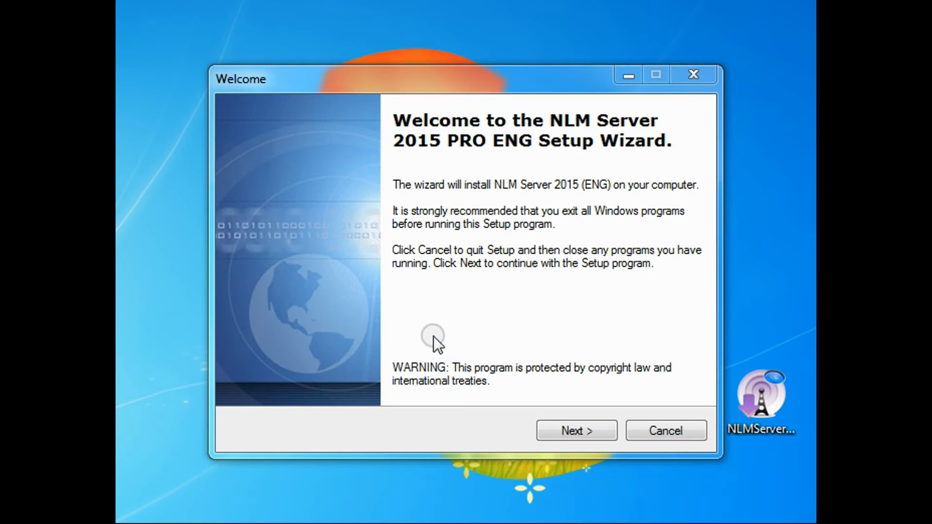
left_click(576, 431)
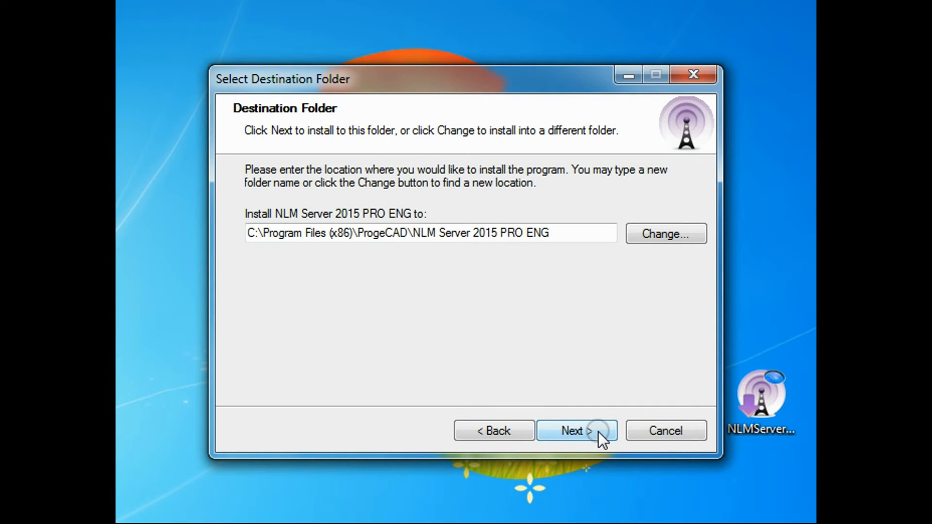
left_click(575, 431)
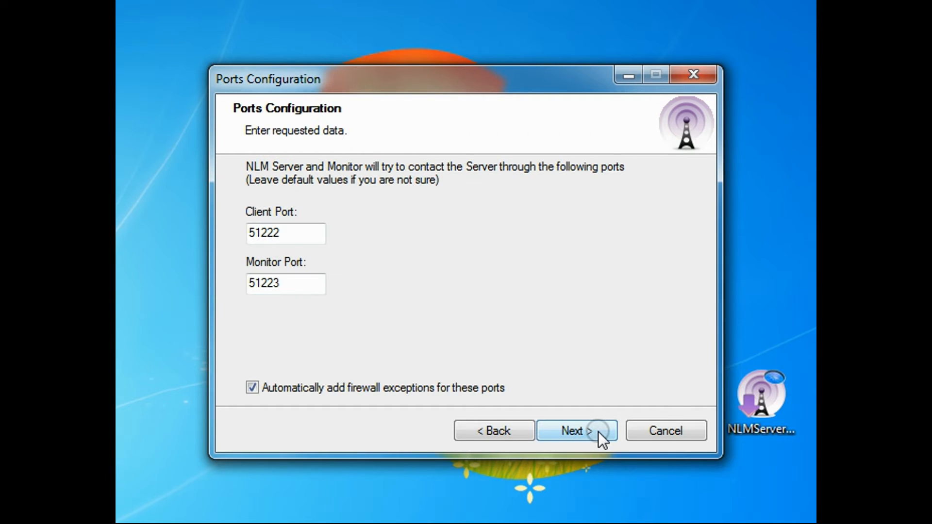
left_click(286, 233)
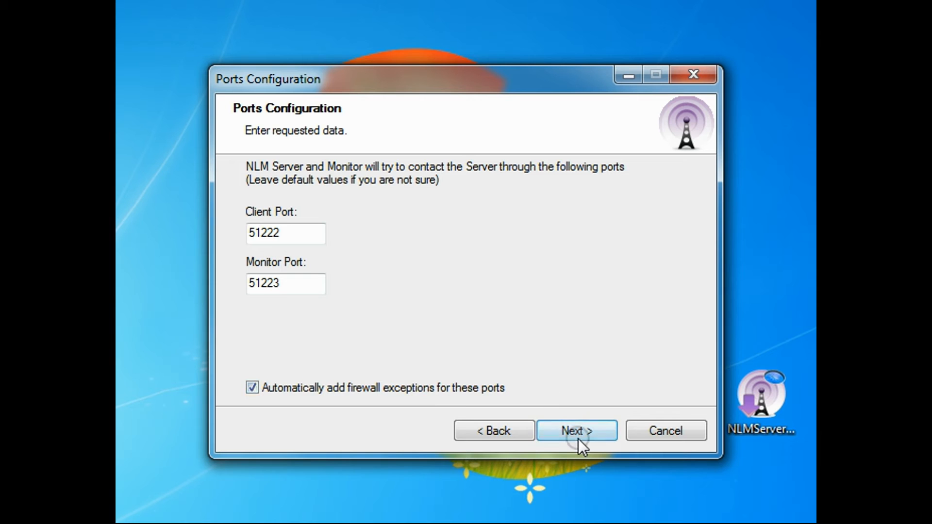
Step: Keep the default ports and client auto activation, install, and finish with Run Monitor checked
left_click(575, 430)
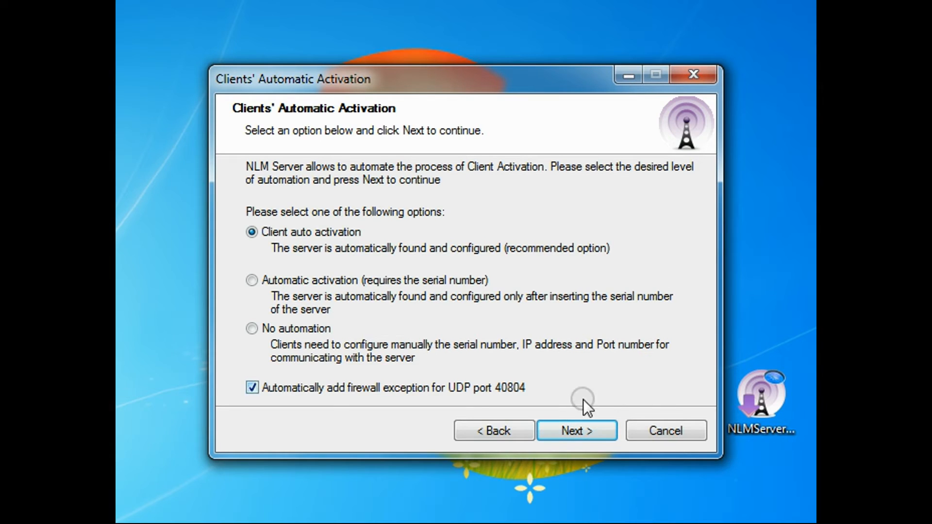
left_click(576, 430)
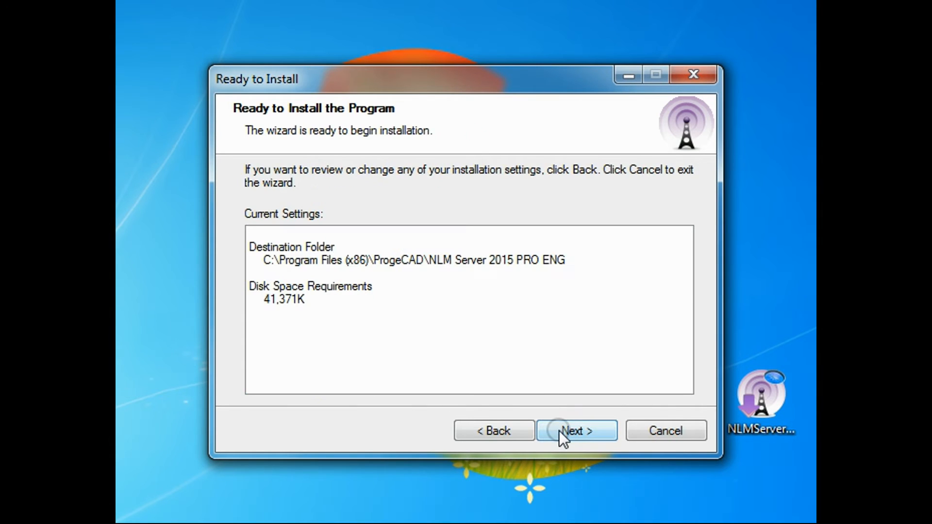
left_click(576, 430)
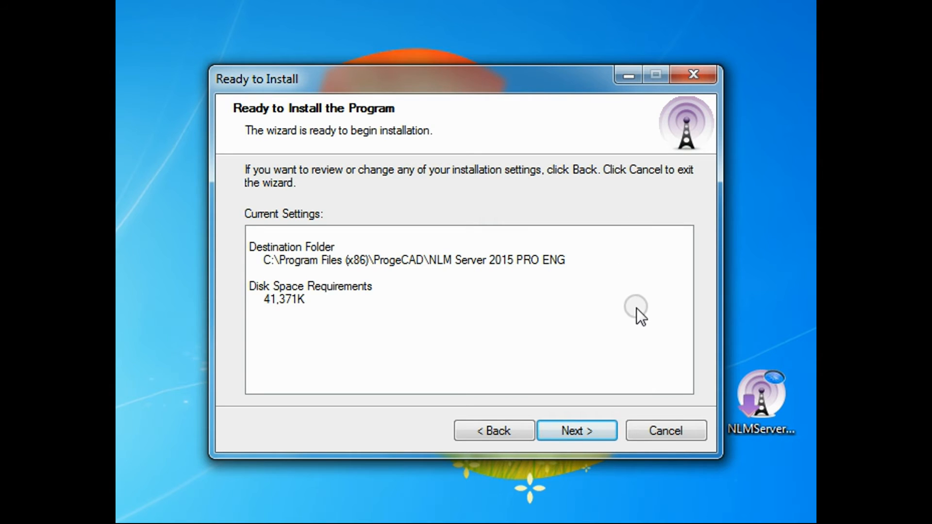
left_click(576, 430)
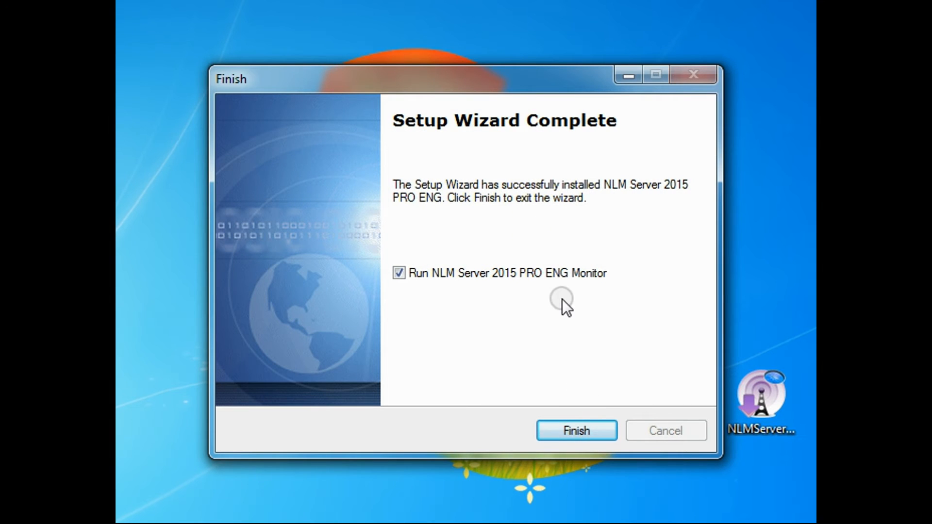
left_click(575, 430)
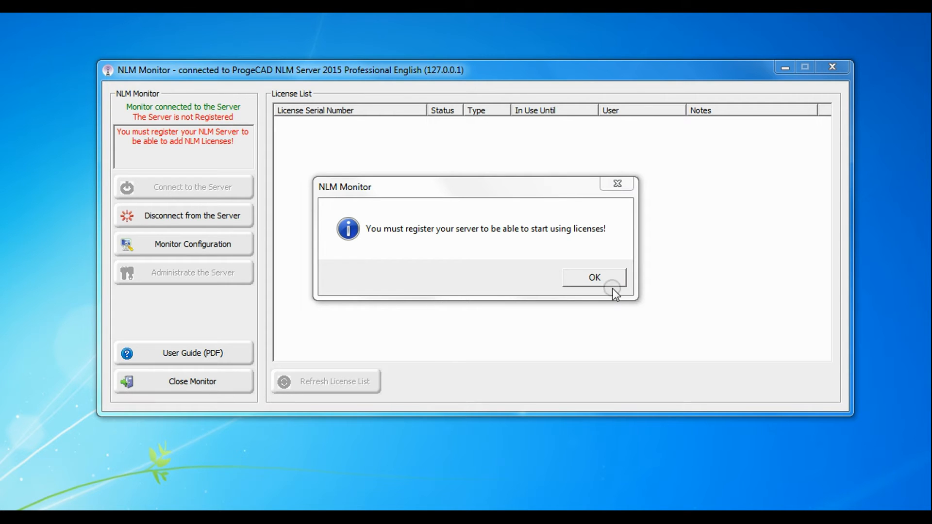
Step: Activate the NLM Server with the entered customer details and acknowledge the completed activation
left_click(593, 277)
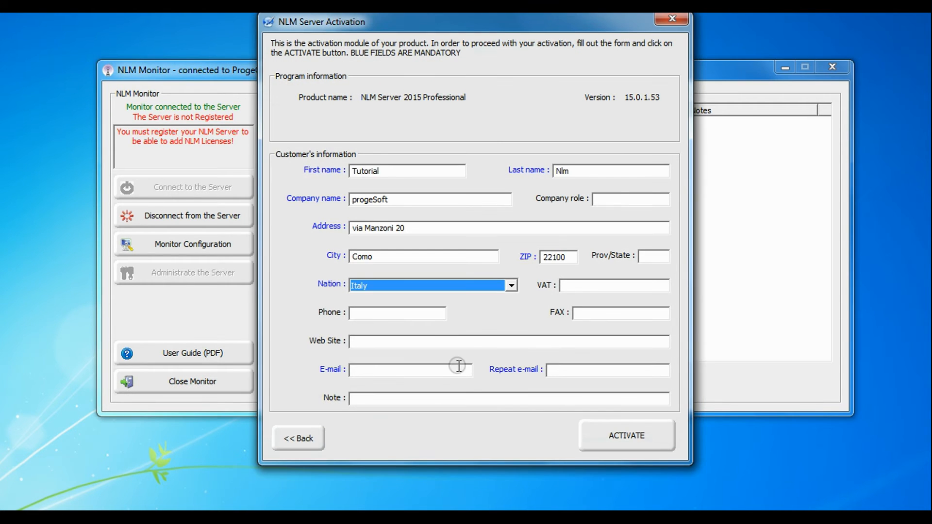
left_click(624, 435)
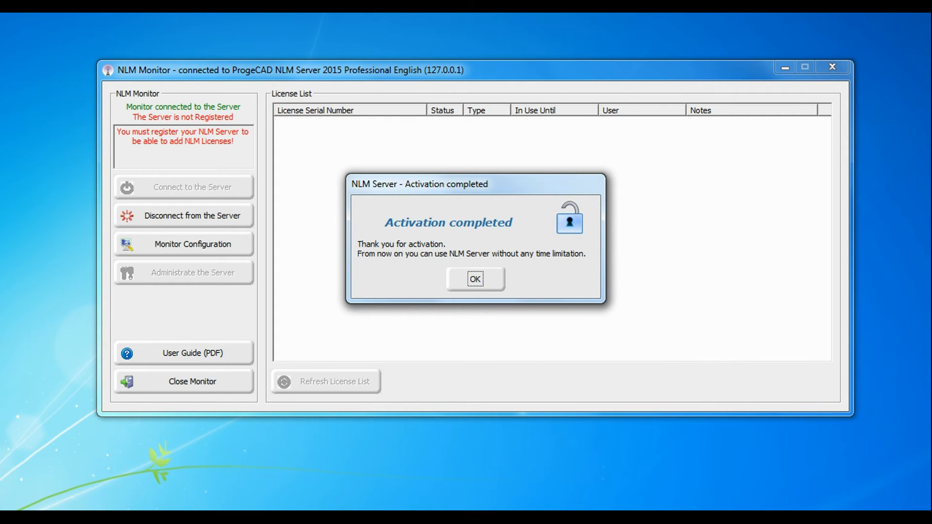
left_click(475, 278)
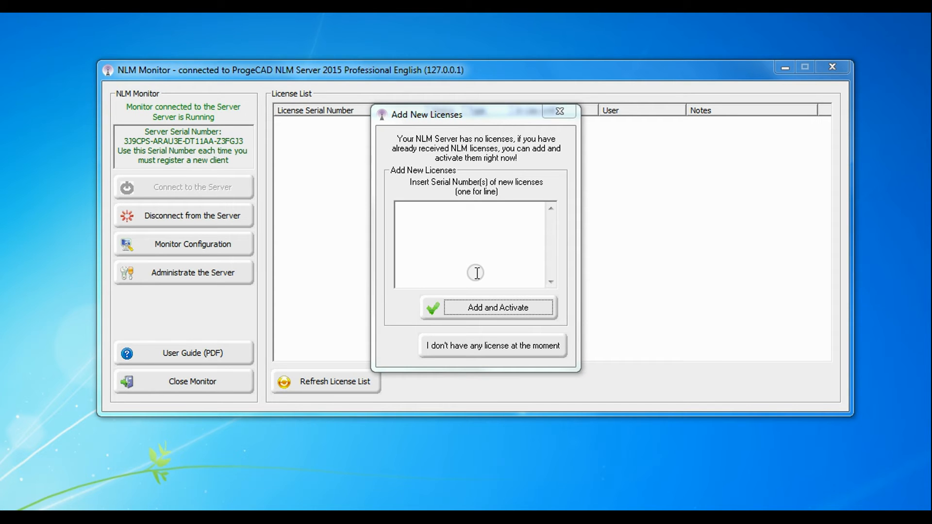
type("NLM111511:ALATX7711:1A")
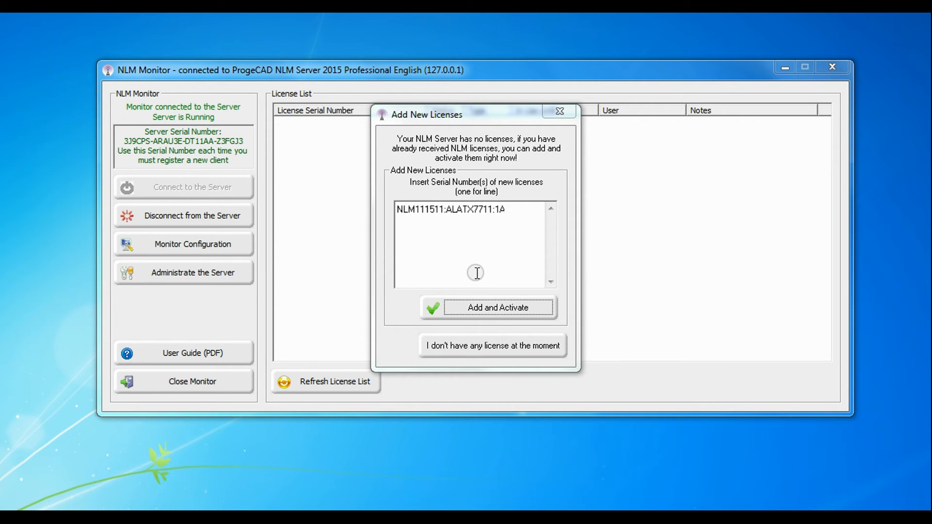
type("AB78HBB")
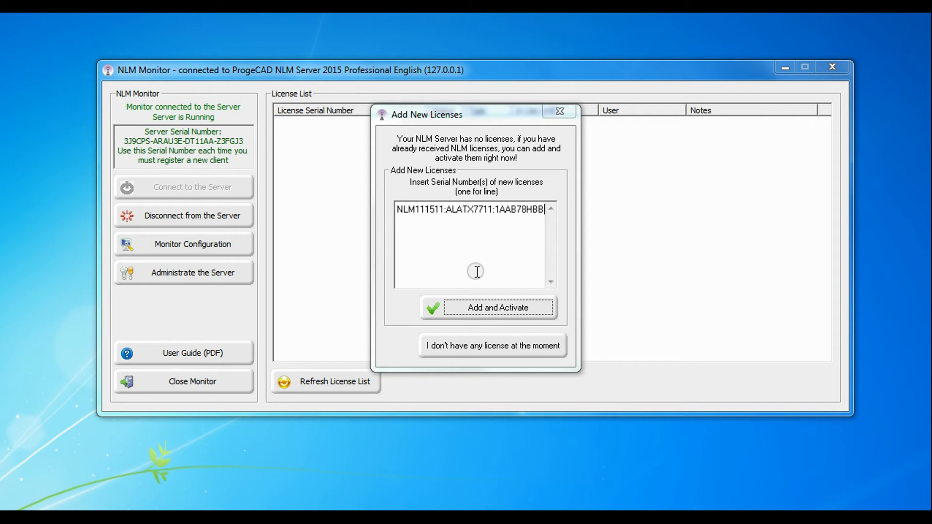
type("NLM111511:ALATX6V11:1AAN78JL5")
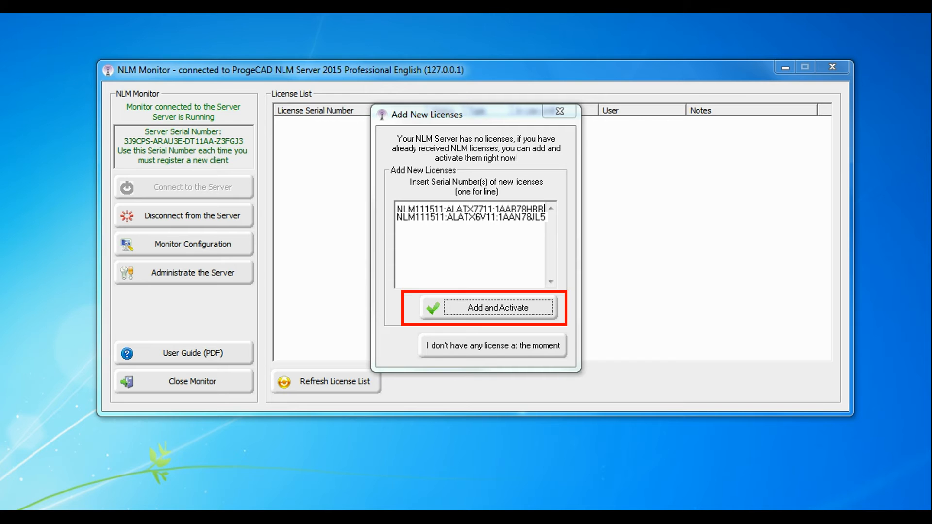
left_click(487, 308)
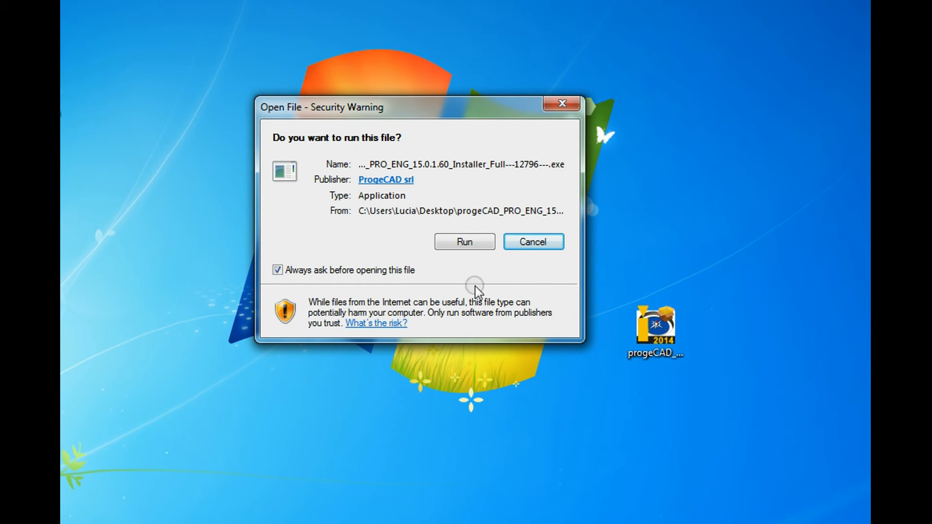
Step: Launch the progeCAD 2015 installer and continue past the welcome page to the license terms
left_click(465, 241)
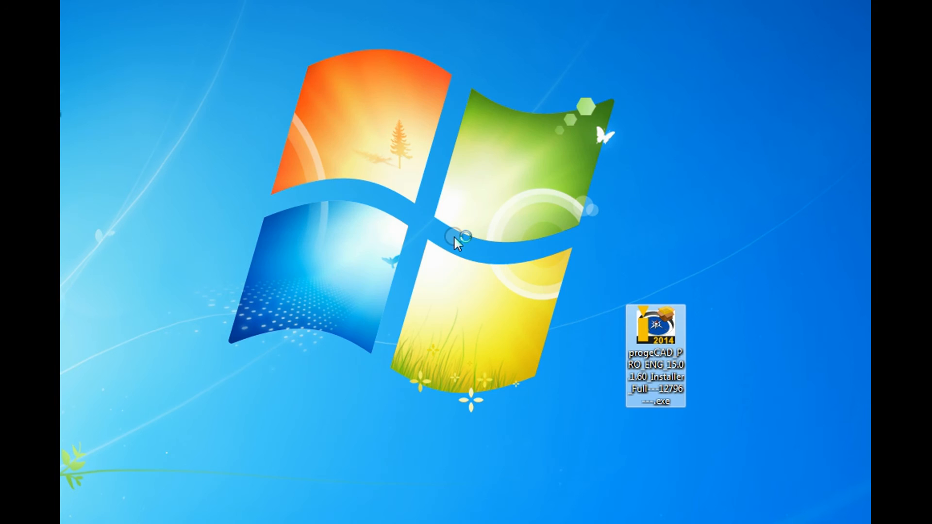
double_click(655, 327)
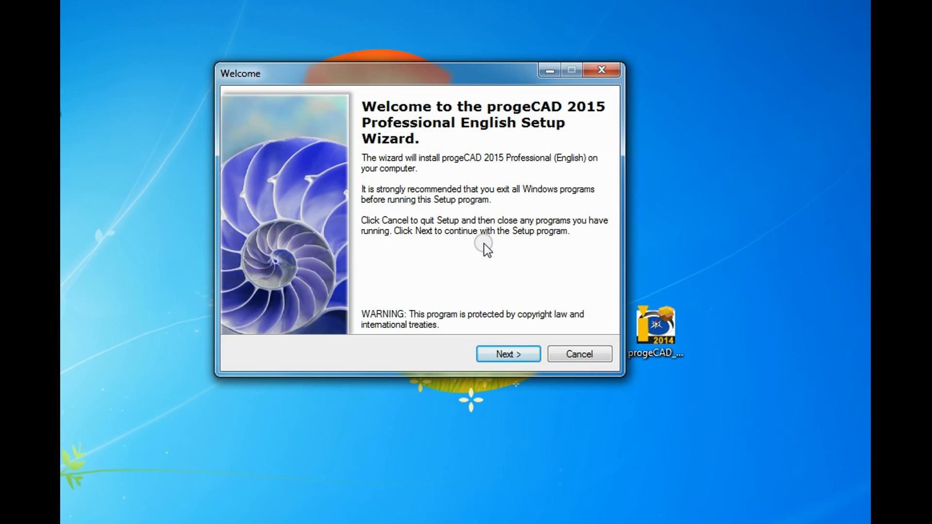
left_click(507, 353)
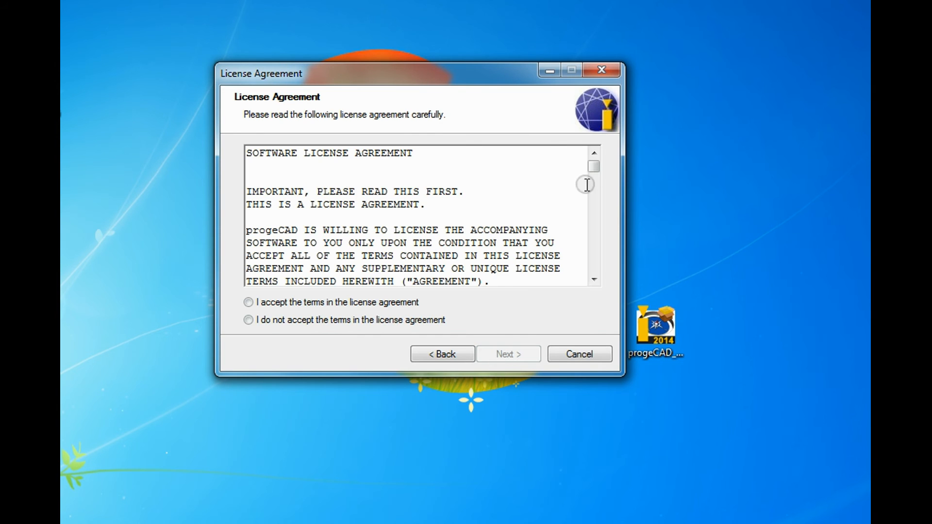
left_click_drag(594, 165, 594, 229)
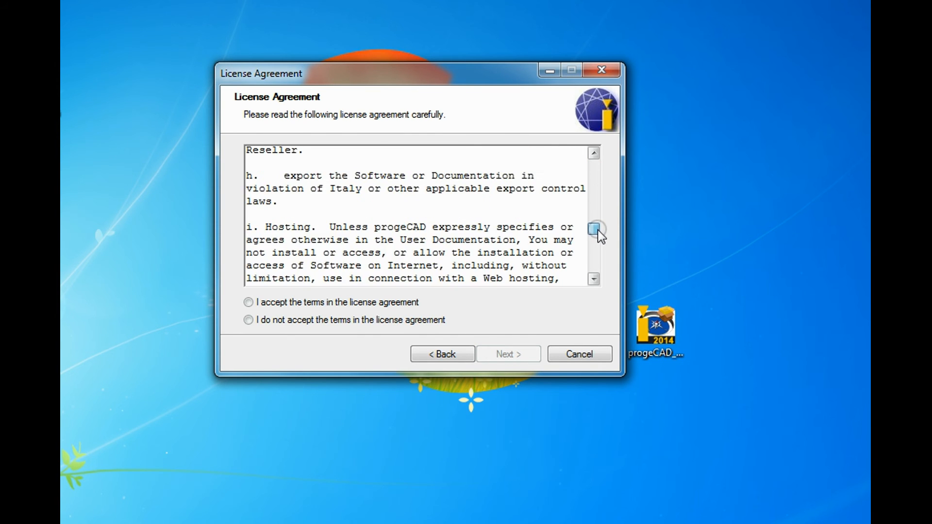
Step: Accept the license, keep the default folder and EasyArch plugin, and install progeCAD
left_click(507, 353)
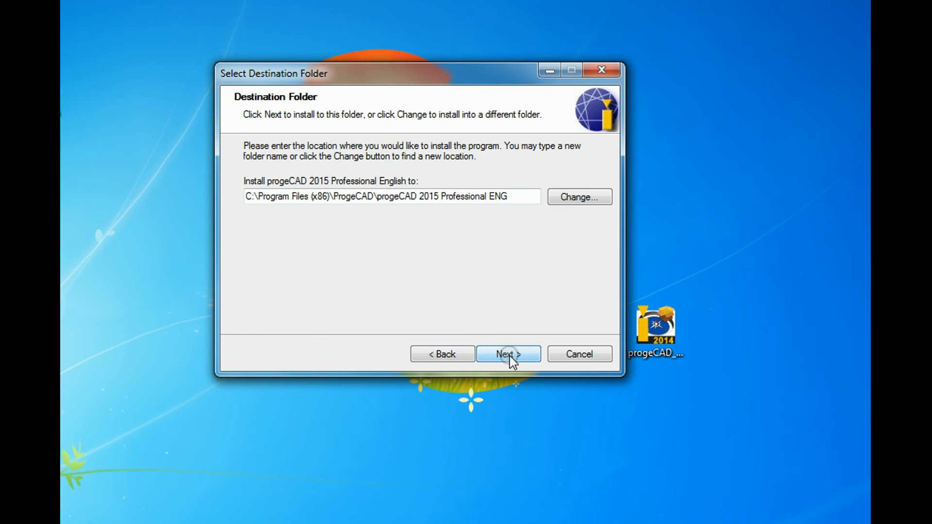
left_click(507, 353)
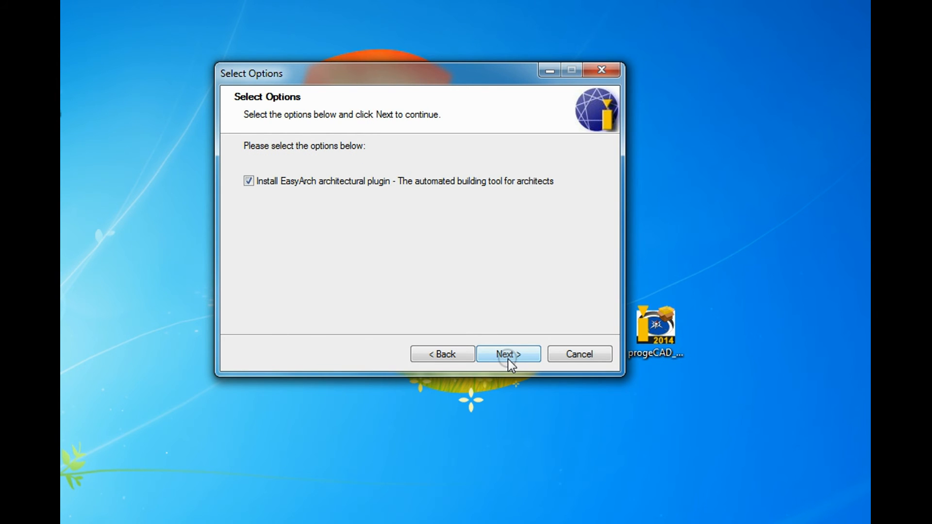
left_click(508, 353)
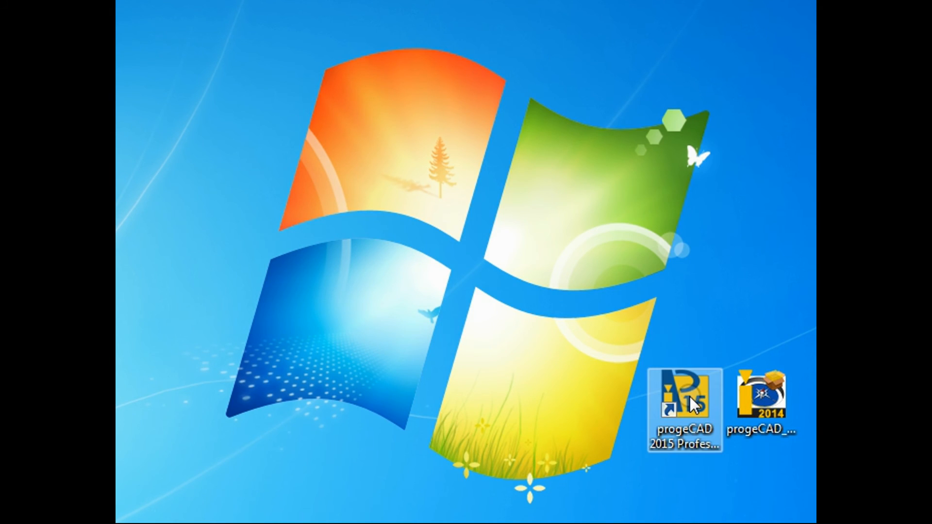
Step: Start progeCAD 2015, choose to activate it and bind it to the found NLM server
double_click(683, 396)
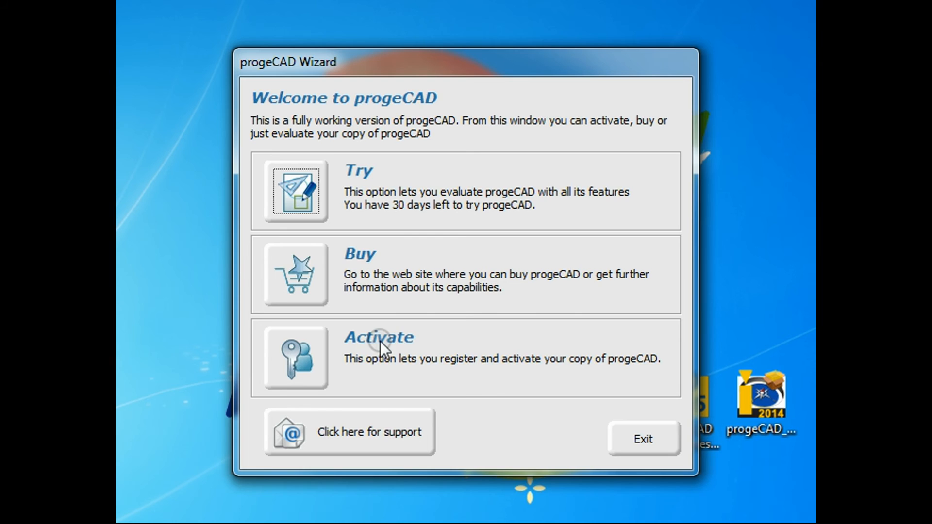
left_click(378, 336)
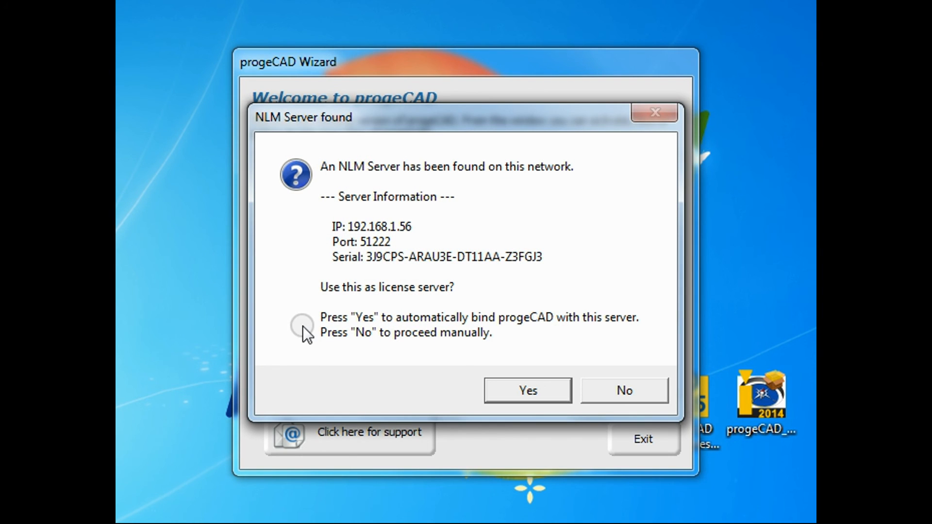
left_click(623, 390)
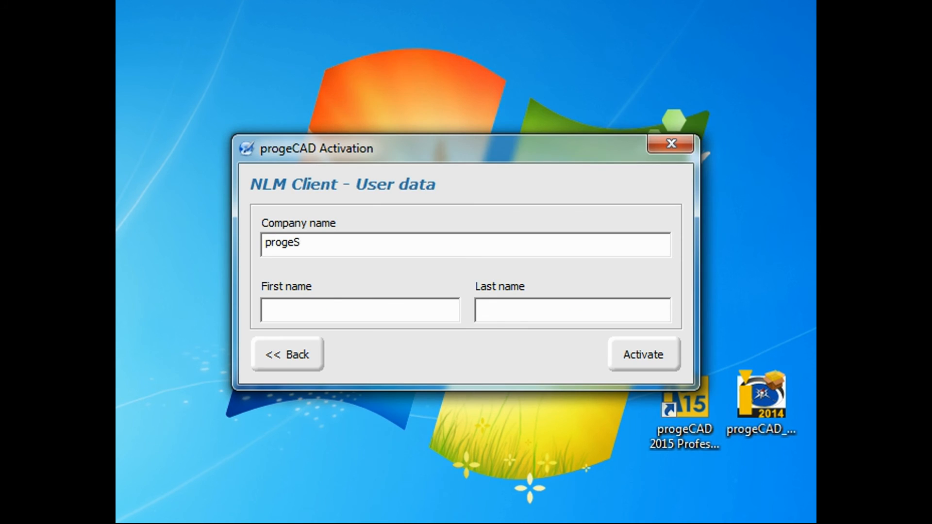
Step: Enter the user name 'johnson' for company progeSoft and activate the client
type("johnso")
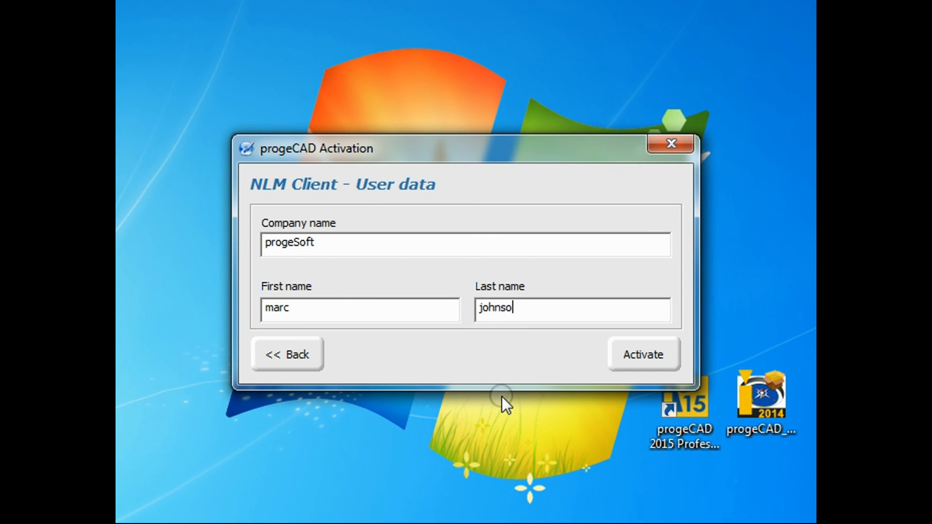
type("n")
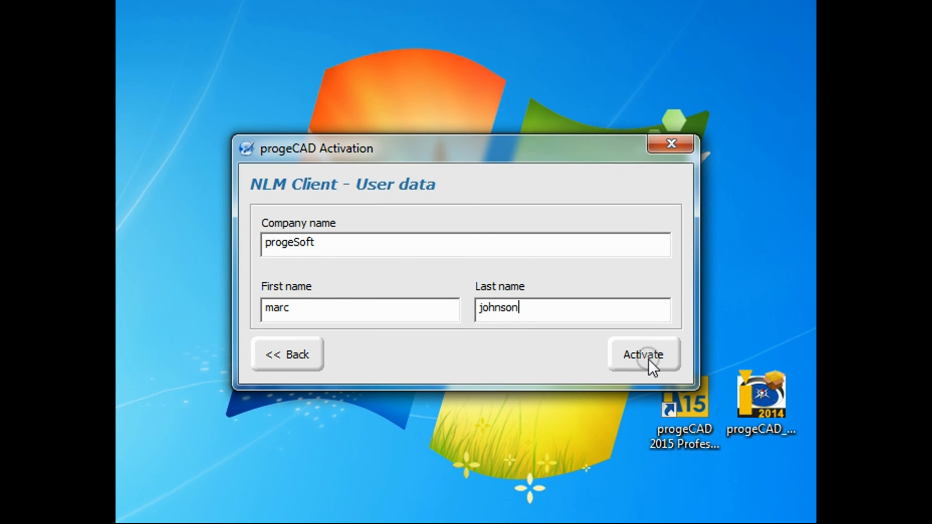
left_click(642, 354)
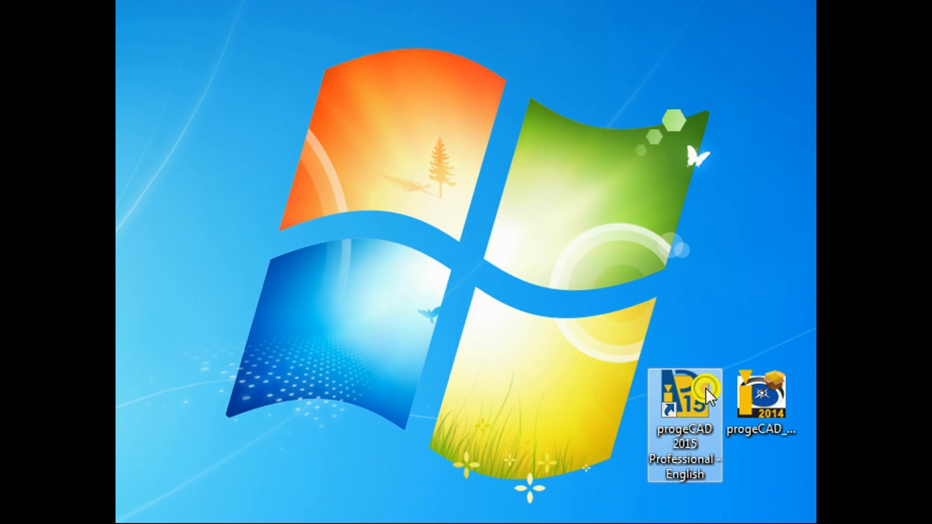
double_click(683, 395)
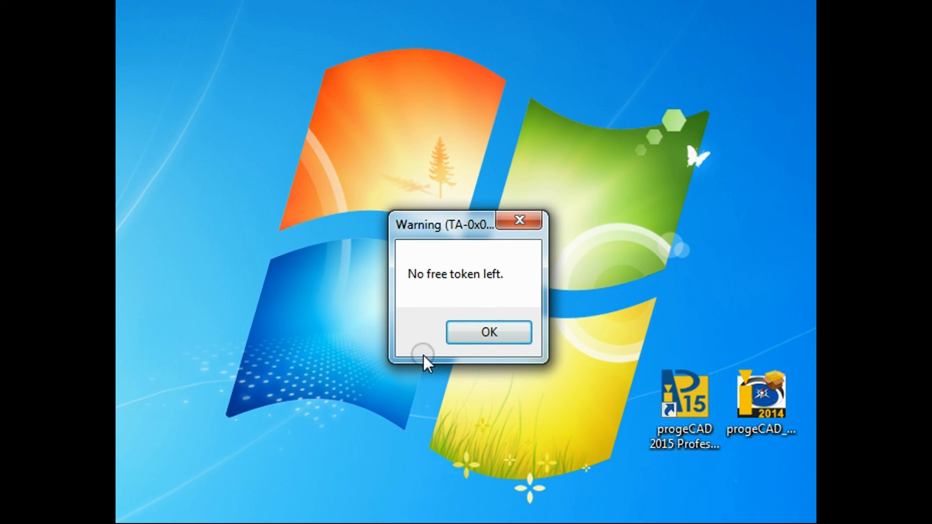
left_click(488, 332)
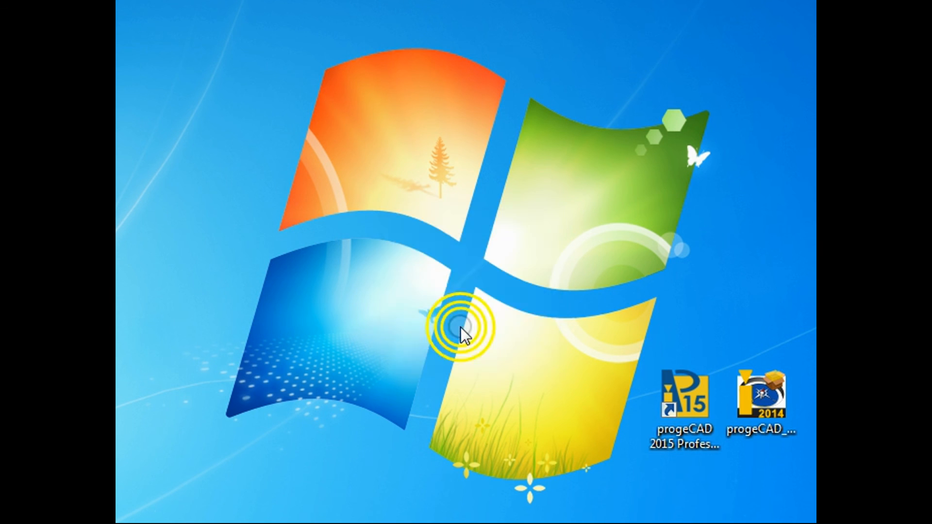